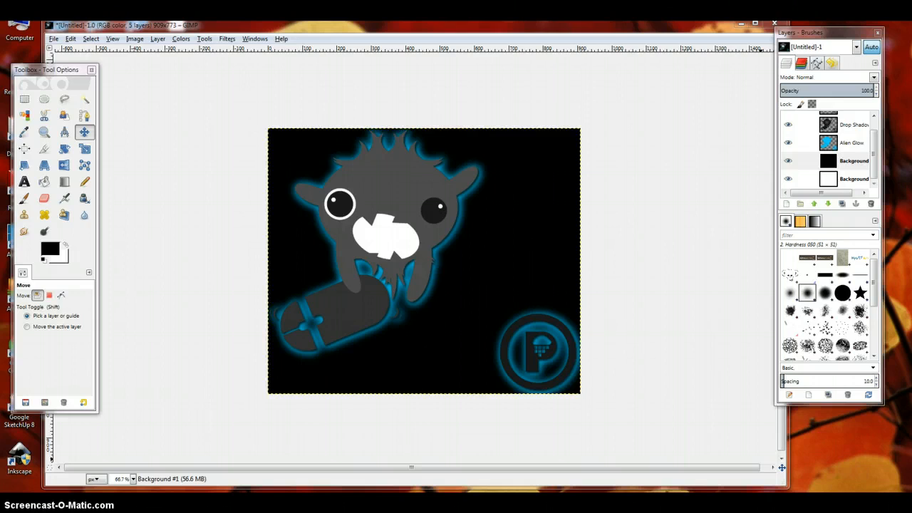
mouse_move(785, 204)
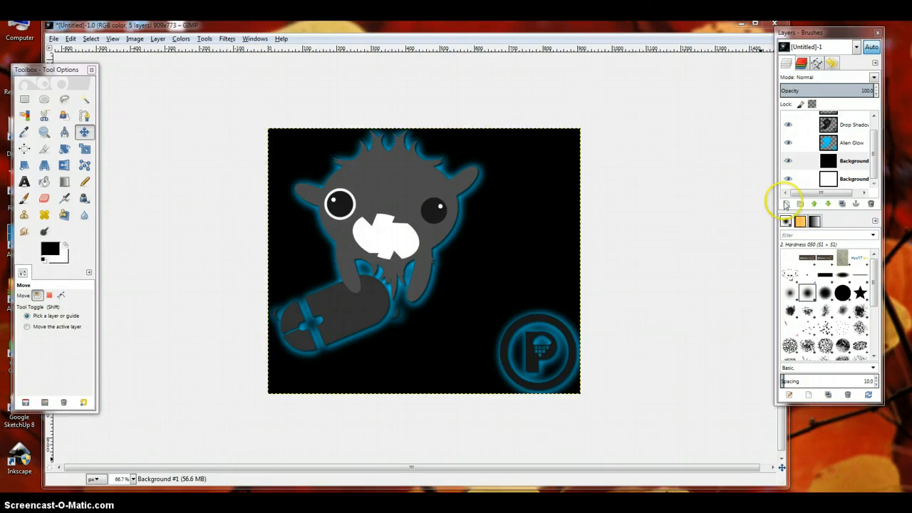
mouse_move(554, 212)
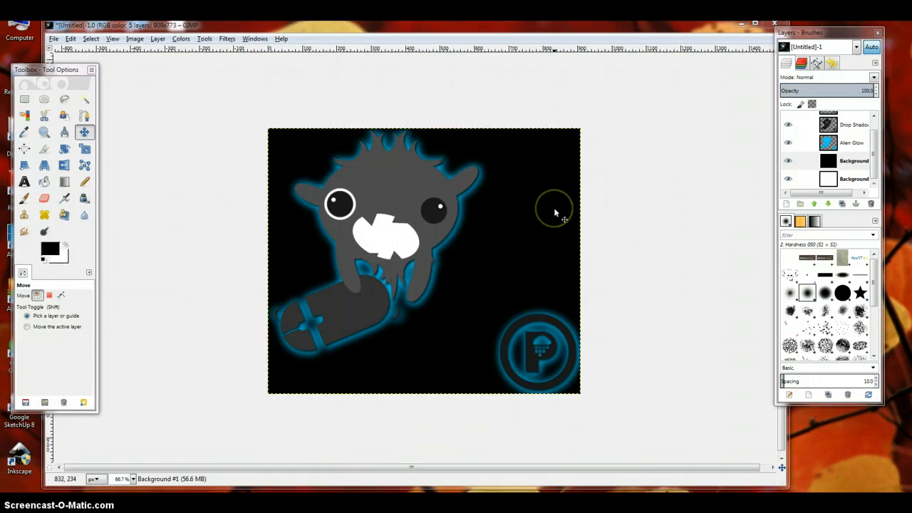
mouse_move(645, 175)
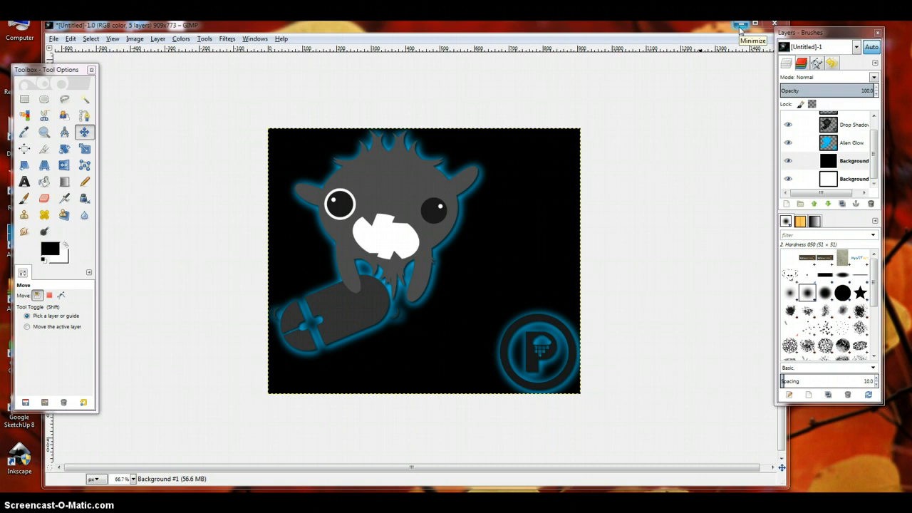
mouse_move(742, 27)
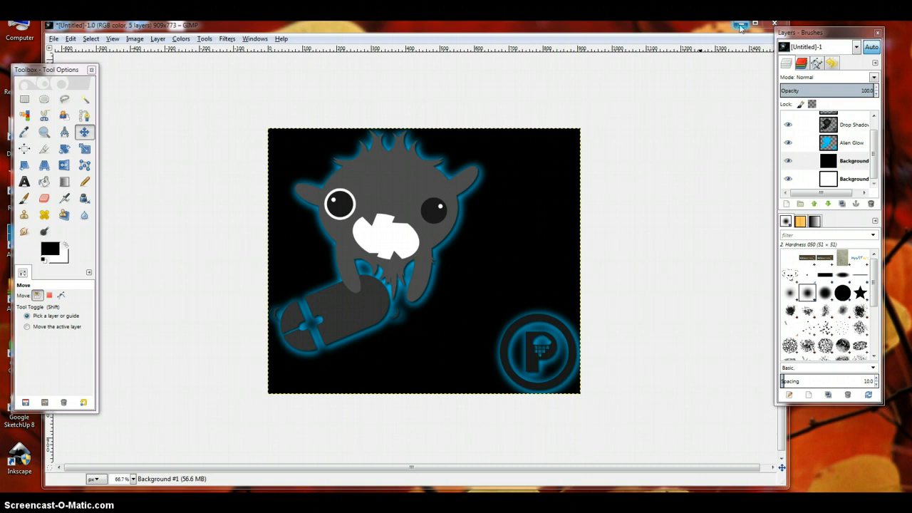
- Minimize GIMP and select the grey Lil Geek group with its skateboard in tecmonster.svg
click(752, 24)
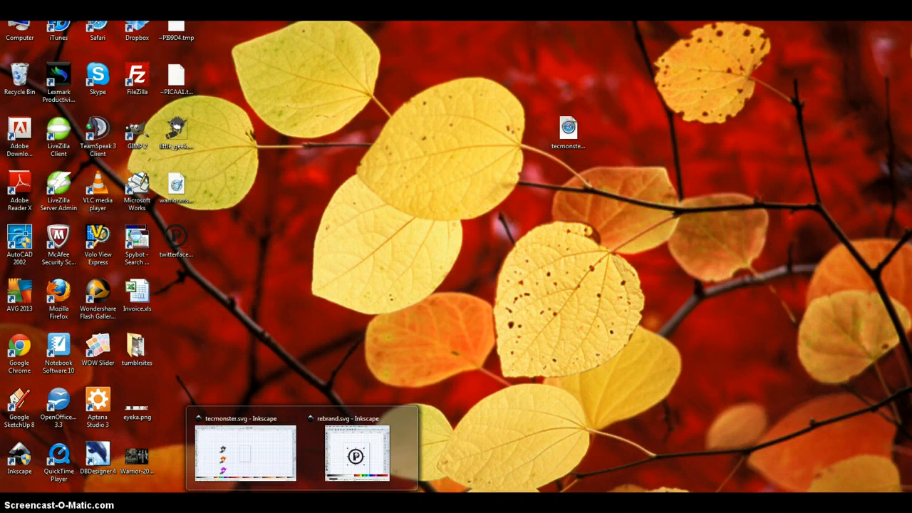
mouse_move(278, 479)
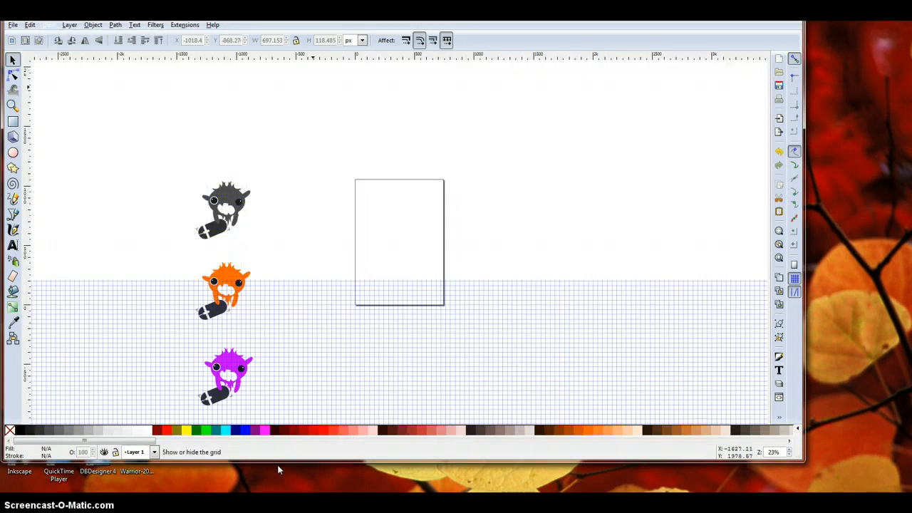
click(223, 210)
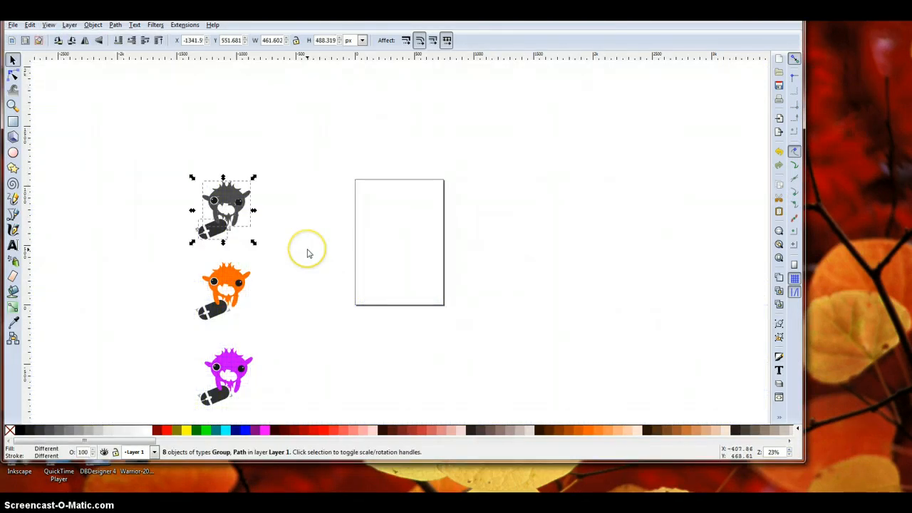
mouse_move(308, 250)
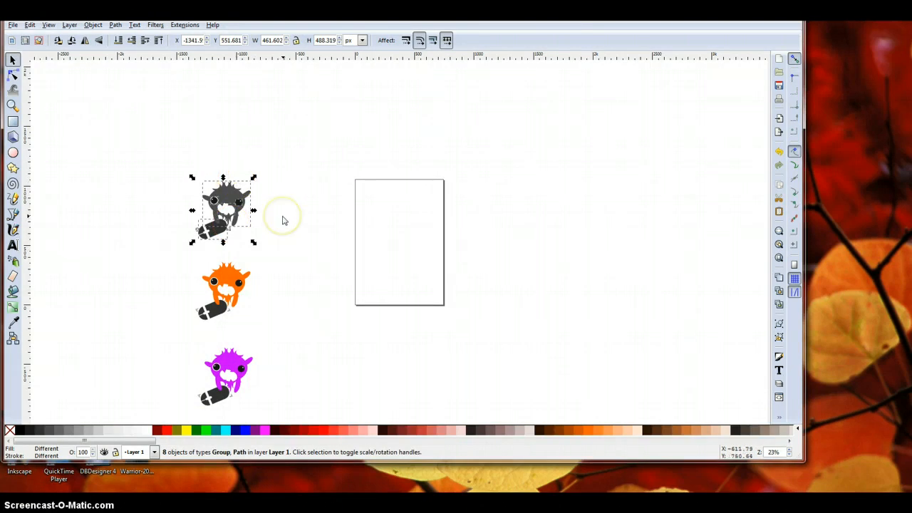
mouse_move(370, 263)
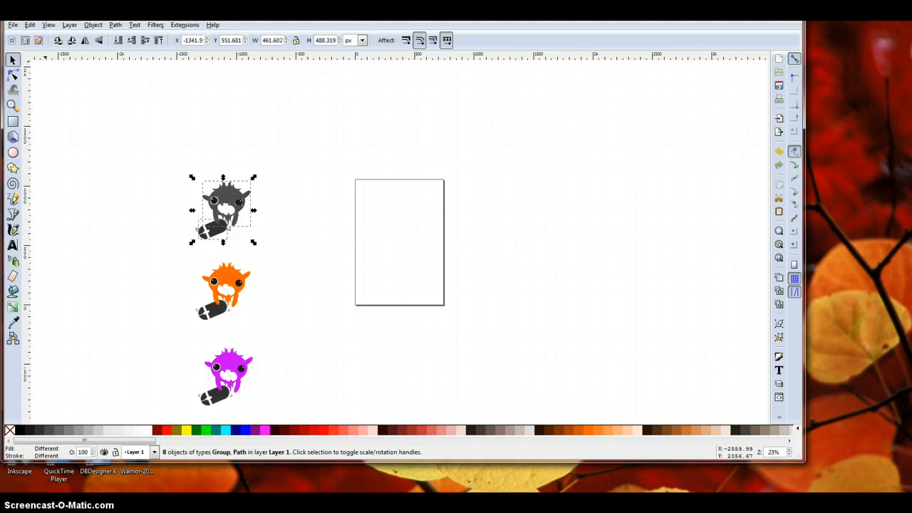
- Export the grey Lil Geek at 150 dpi, replacing the existing little_geek.png
click(13, 25)
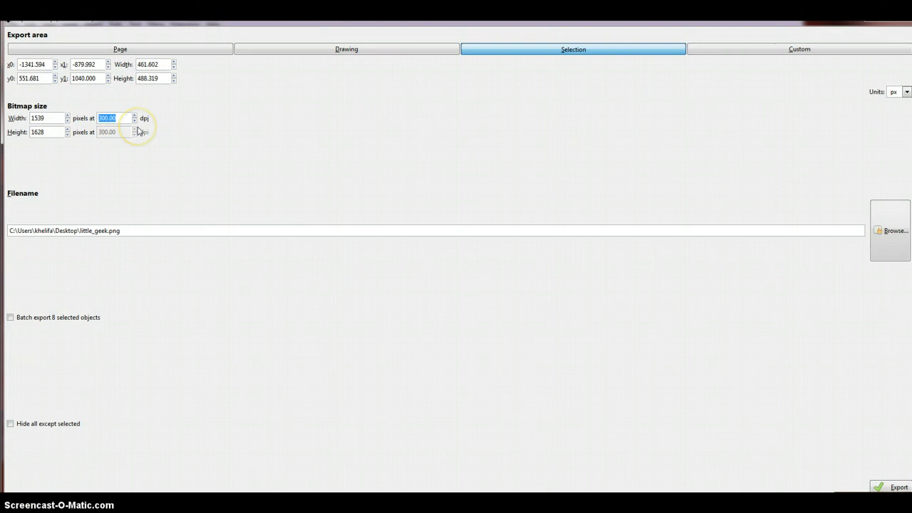
text(150)
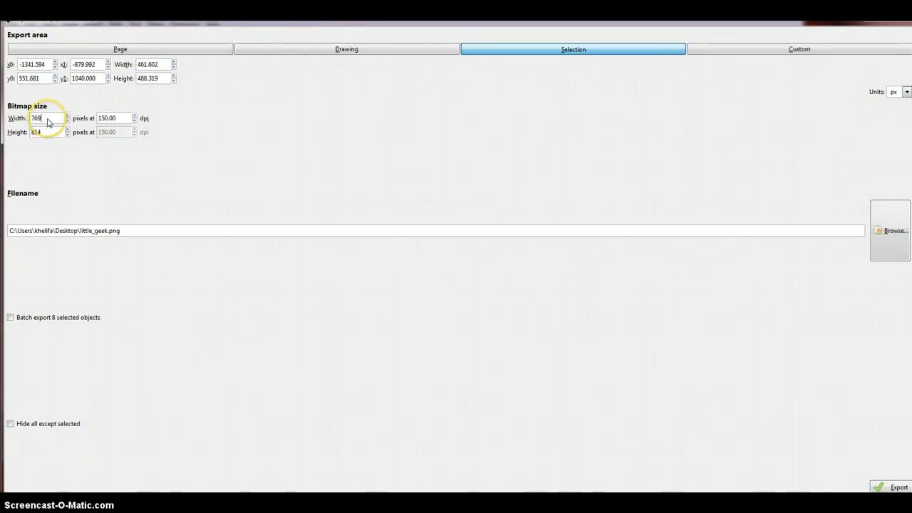
double_click(96, 230)
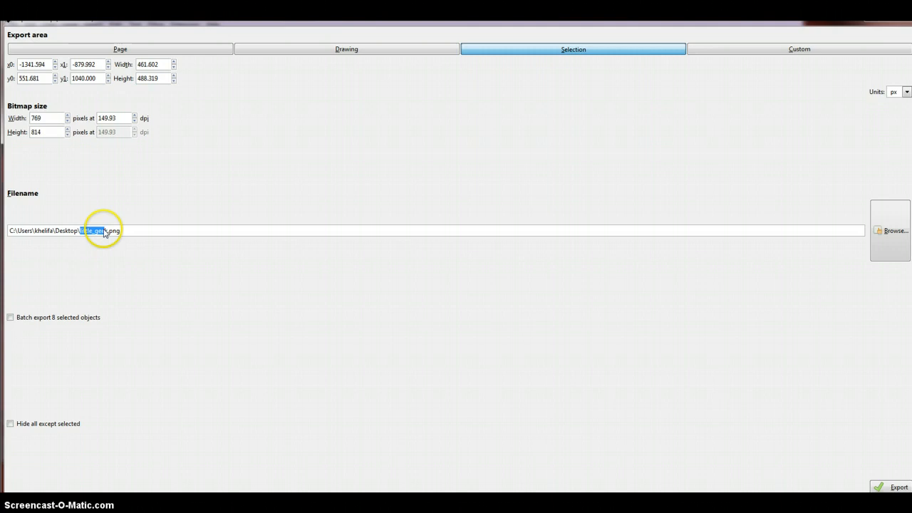
double_click(93, 230)
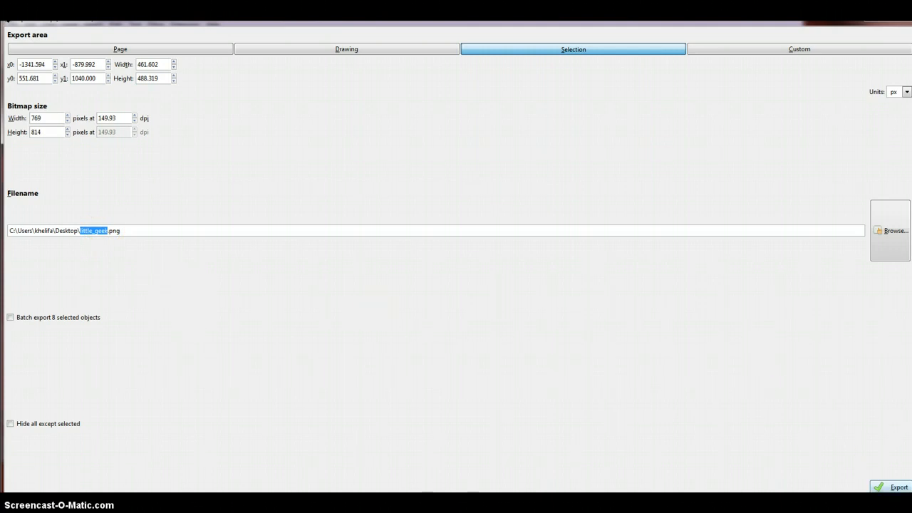
click(898, 487)
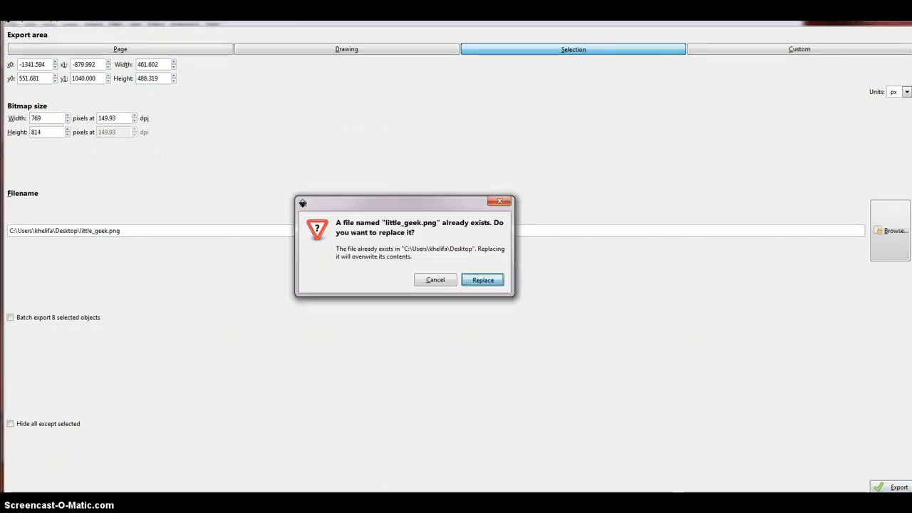
click(482, 280)
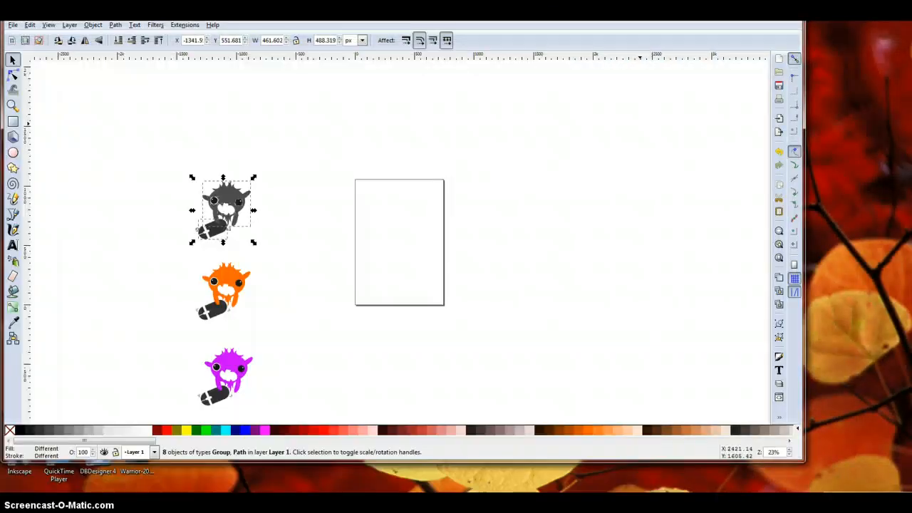
click(12, 24)
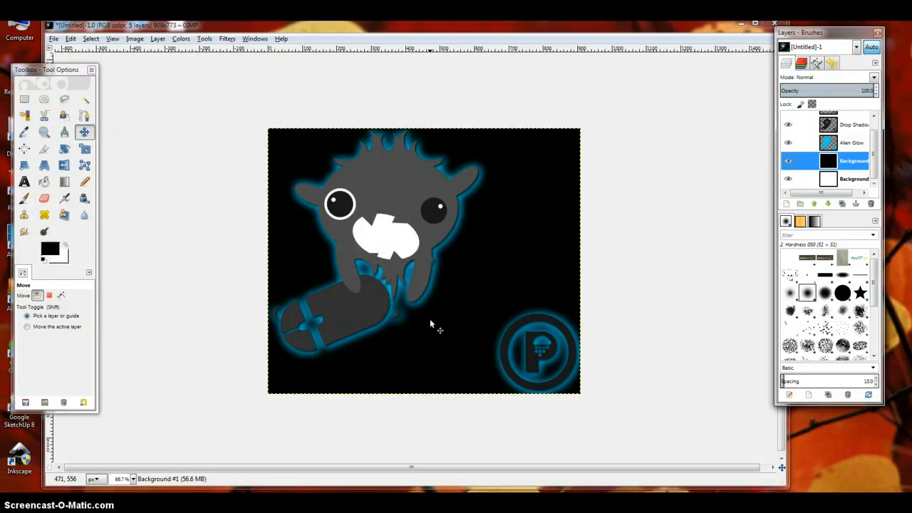
mouse_move(629, 385)
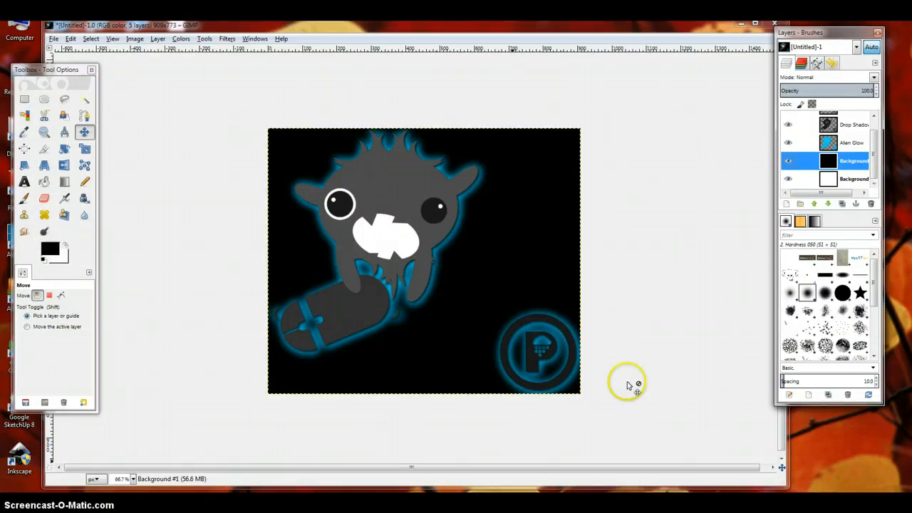
mouse_move(570, 302)
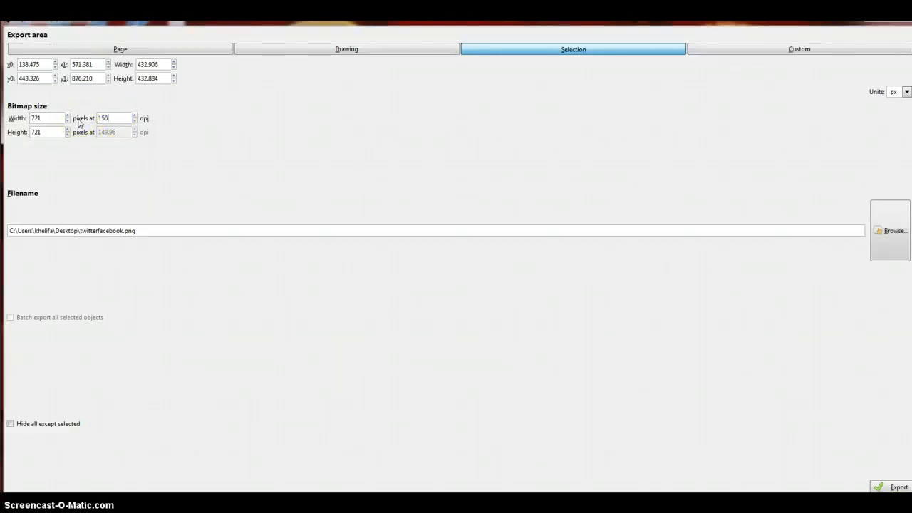
- Export the P logo as twitterfacebook.png at 150 dpi, then save and close rebrand.svg
click(67, 116)
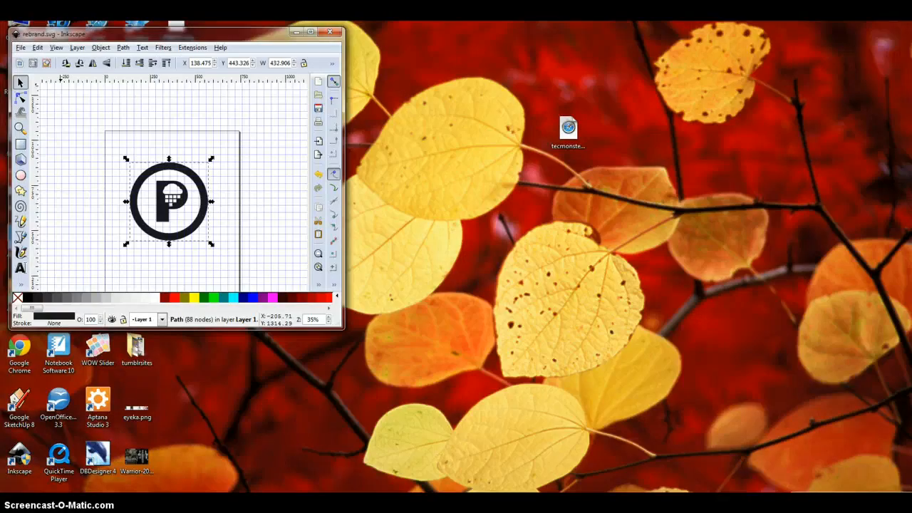
click(330, 32)
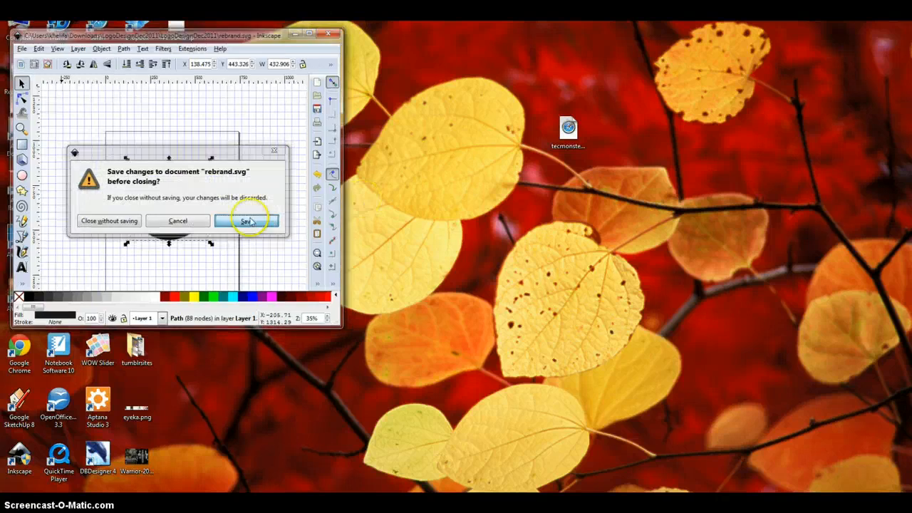
click(246, 220)
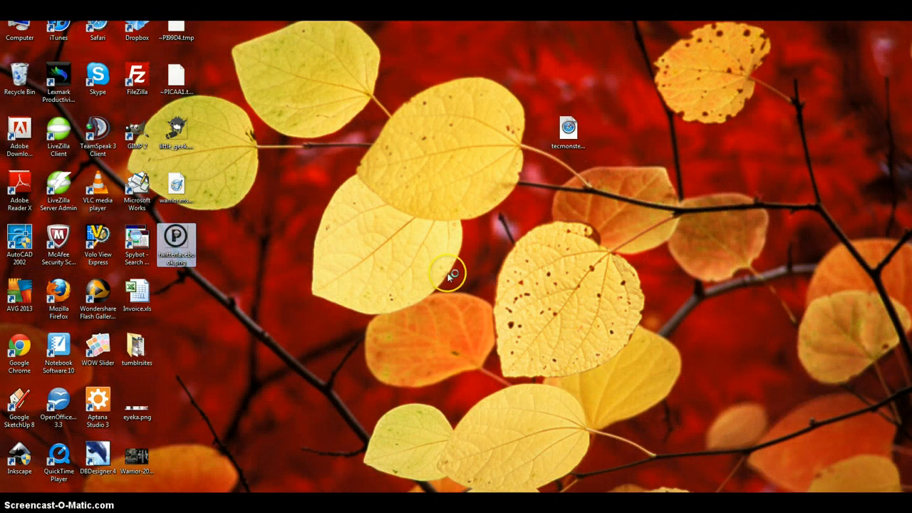
- Preview the exported PNG images in Windows Photo Viewer, then close the viewer
double_click(176, 241)
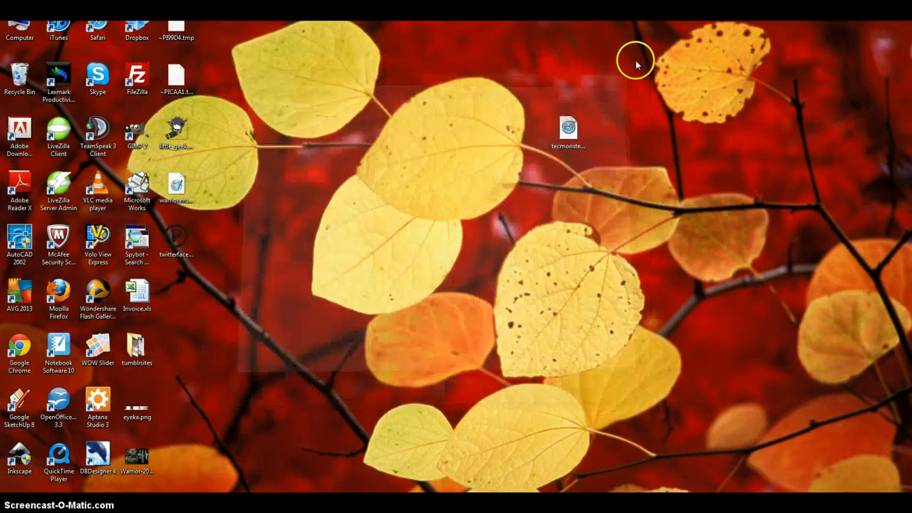
double_click(175, 132)
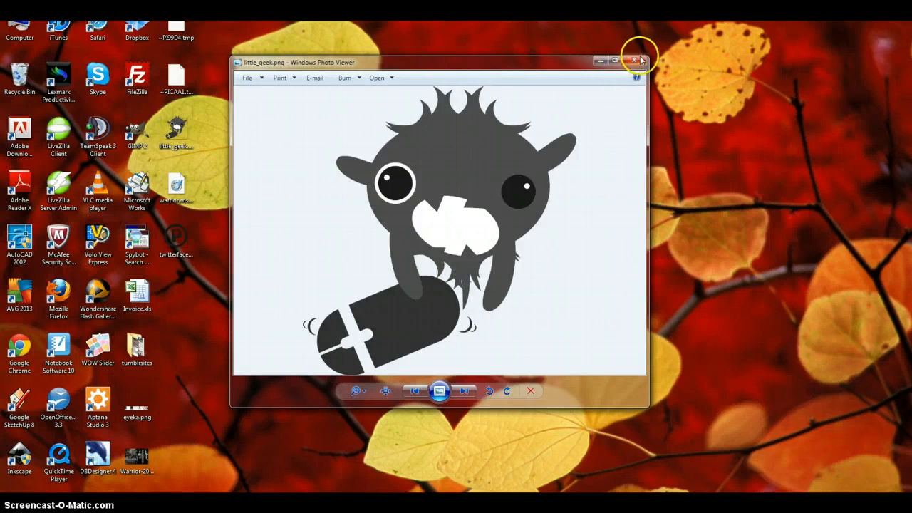
click(634, 61)
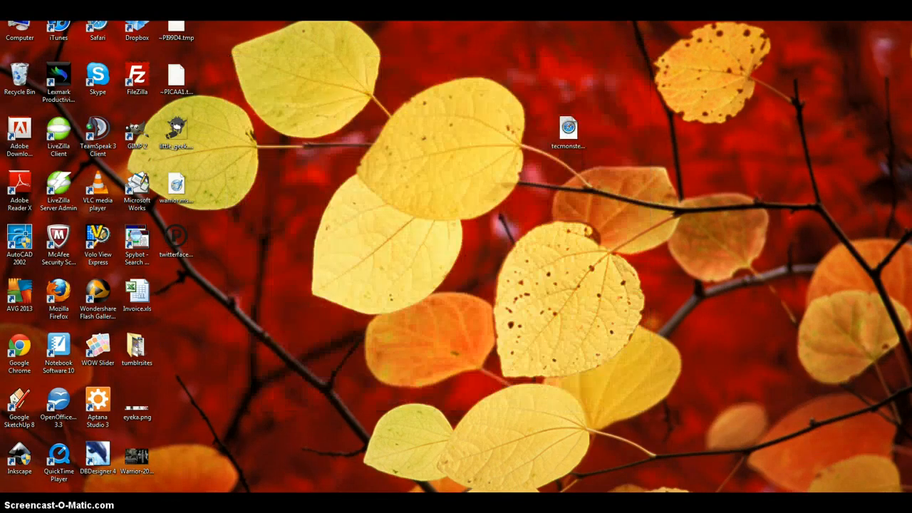
- Create a new blank 1200×900 pixel image in GIMP
double_click(136, 132)
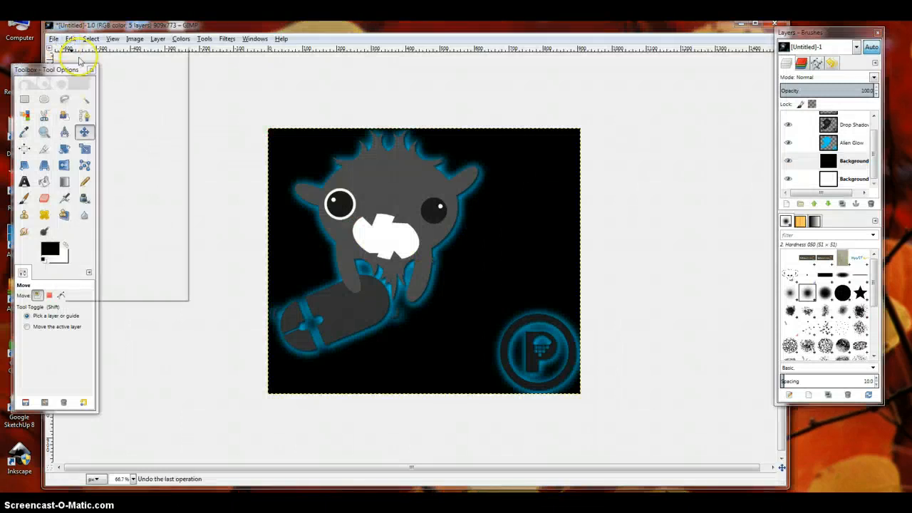
click(53, 39)
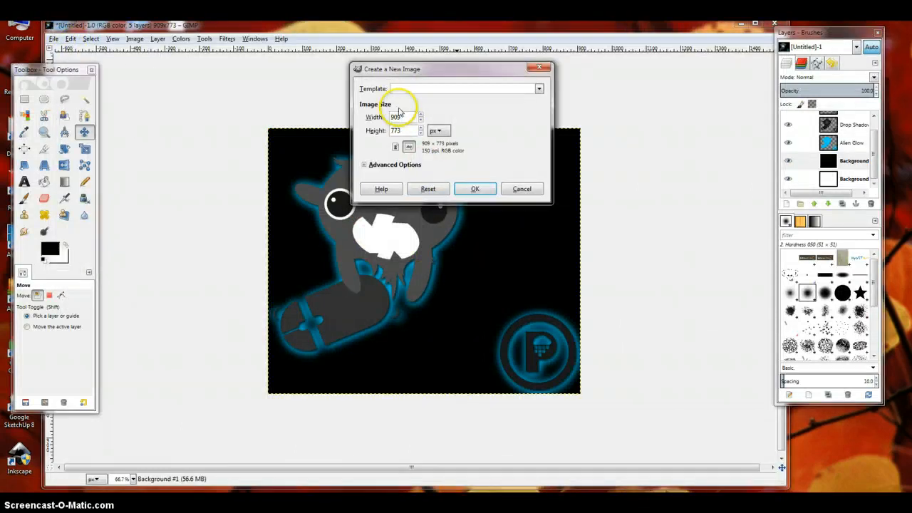
text(1200)
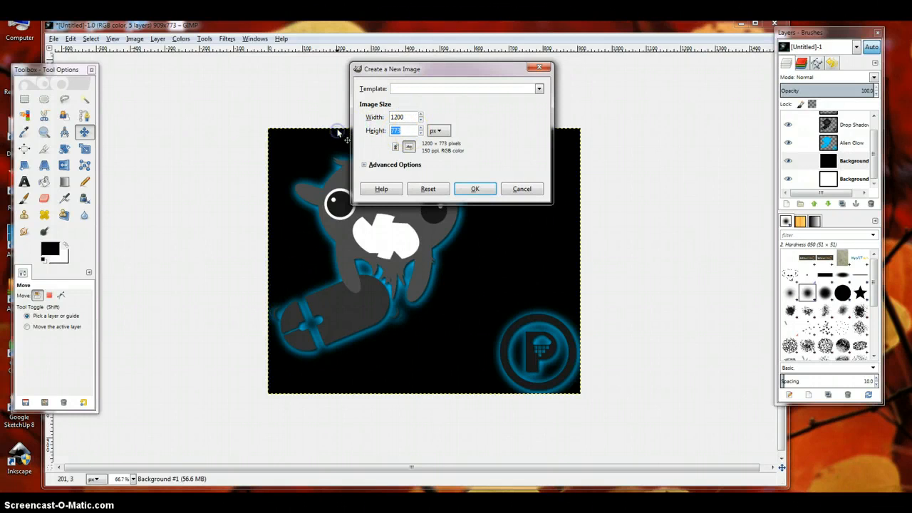
click(475, 188)
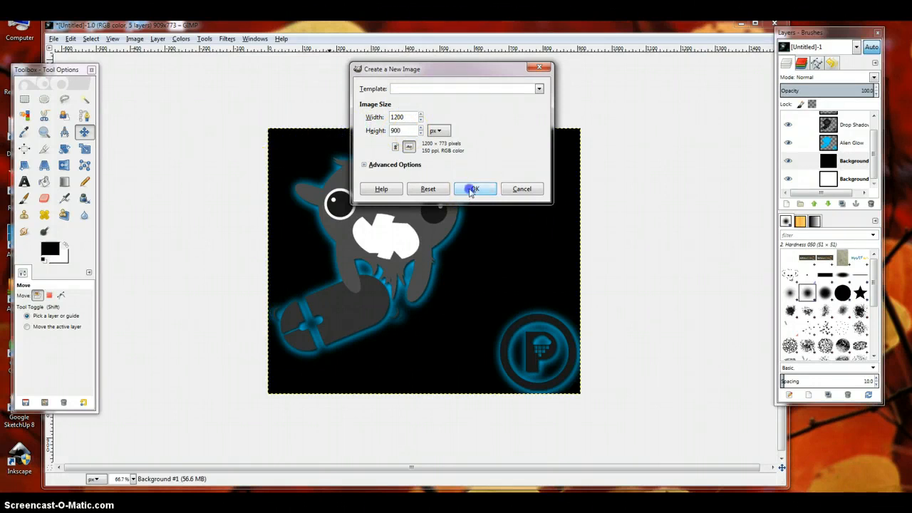
click(473, 188)
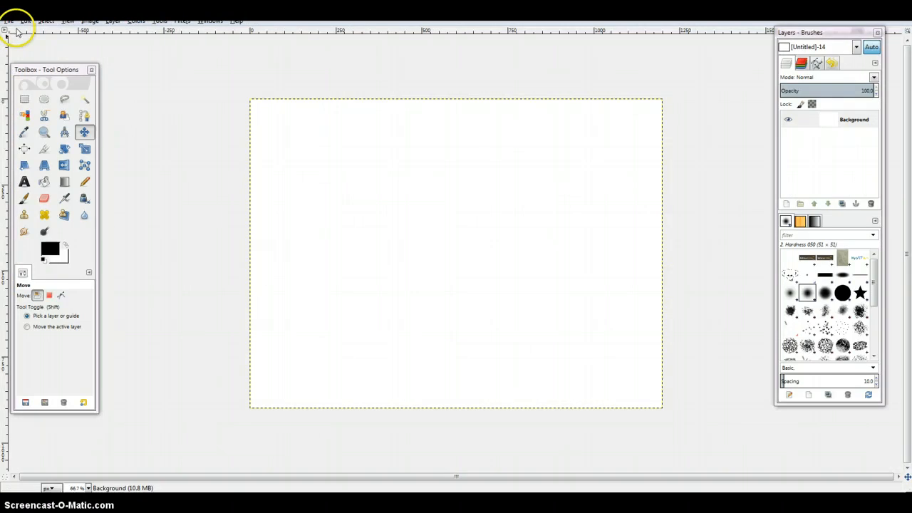
click(8, 20)
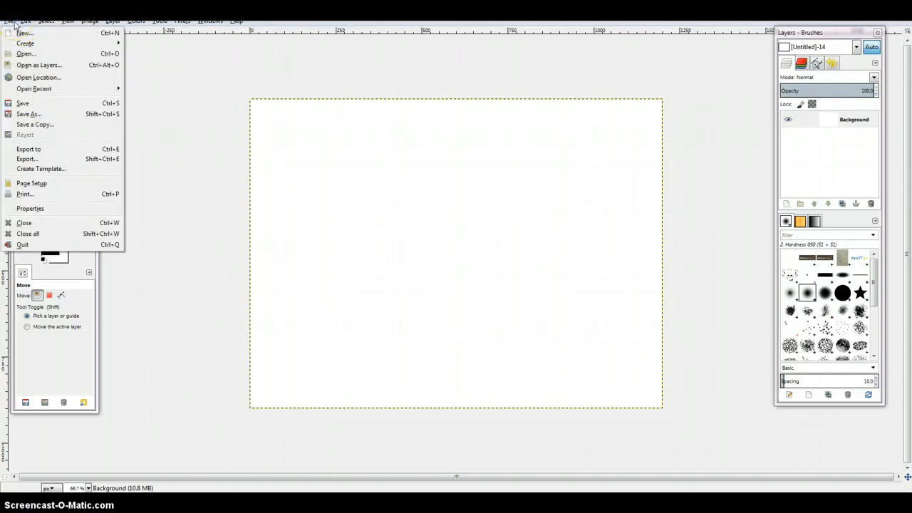
- Open little_geek.png as a layer on the blank canvas
click(38, 65)
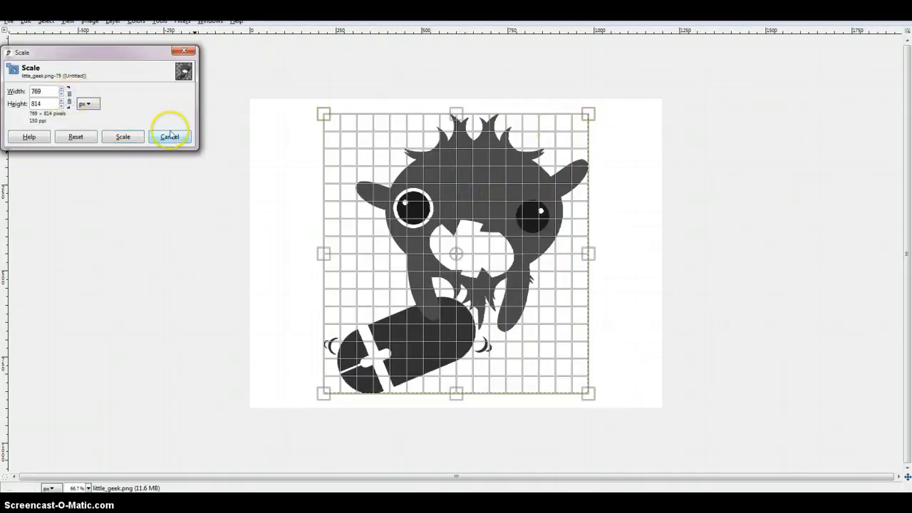
- Scale the Lil Geek layer down to about 409×433 pixels
click(170, 136)
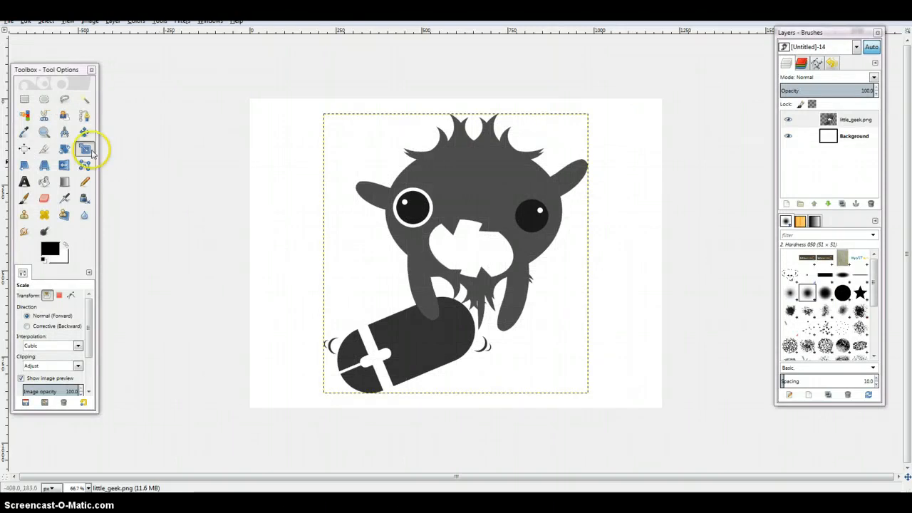
mouse_move(84, 150)
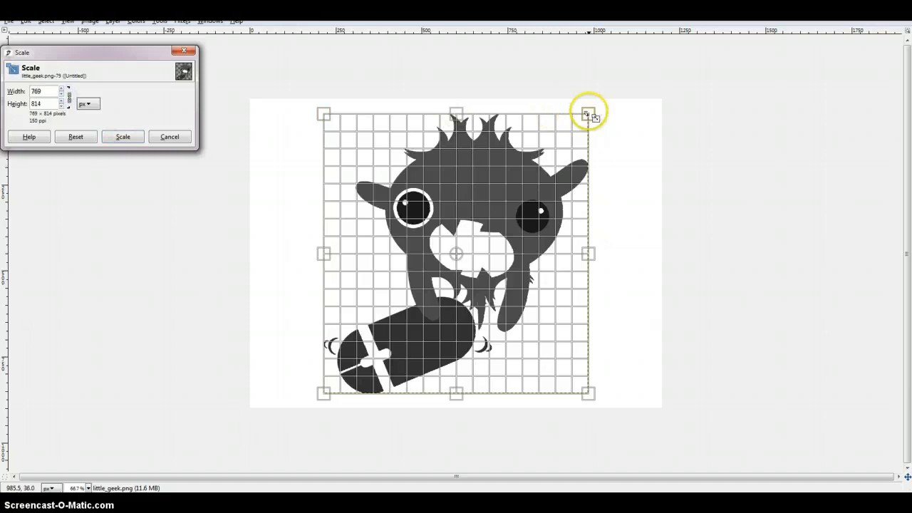
drag(588, 112, 521, 183)
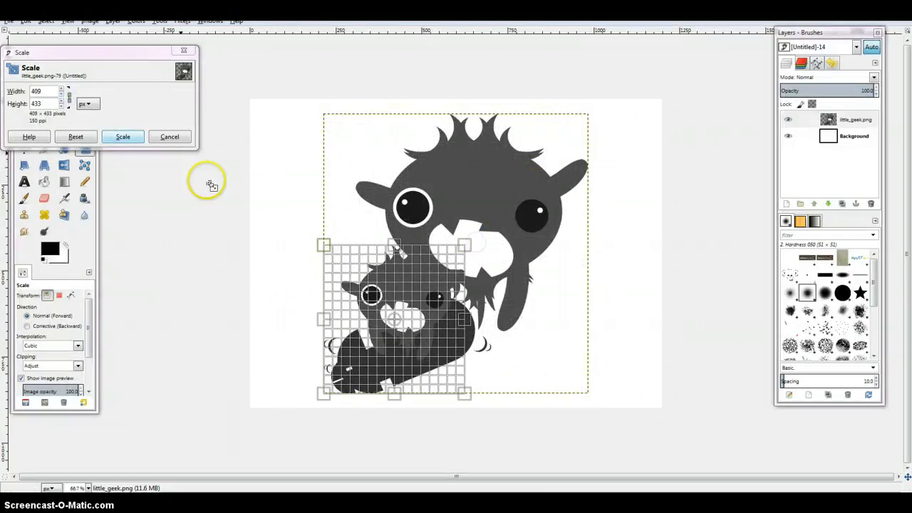
click(123, 136)
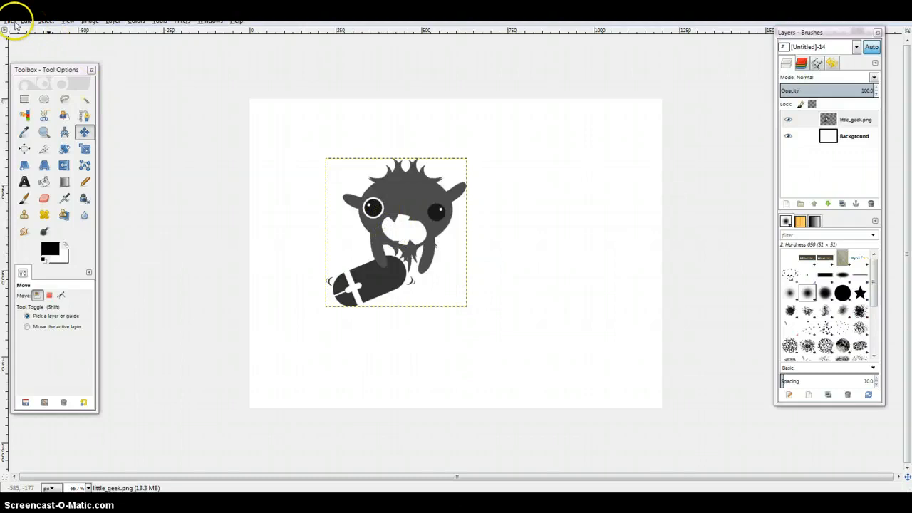
- Open twitterfacebook.png as a layer and begin scaling the P logo
click(8, 20)
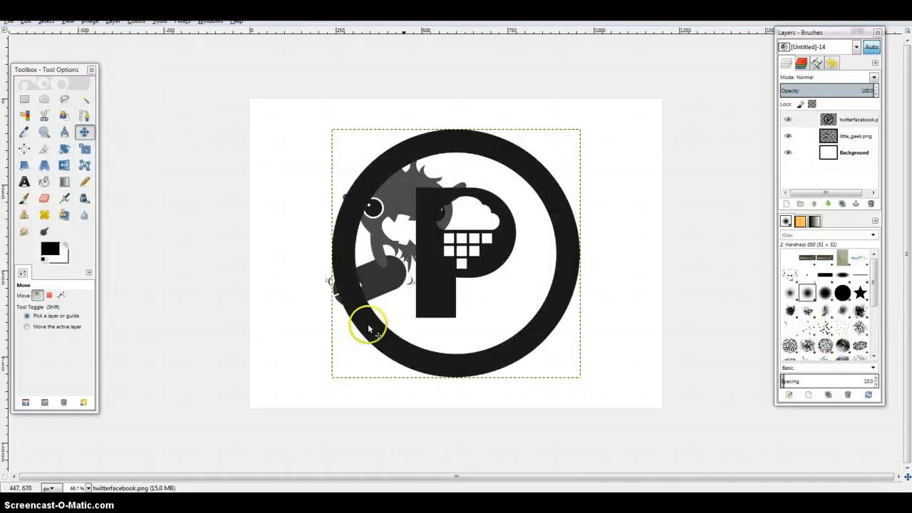
click(84, 148)
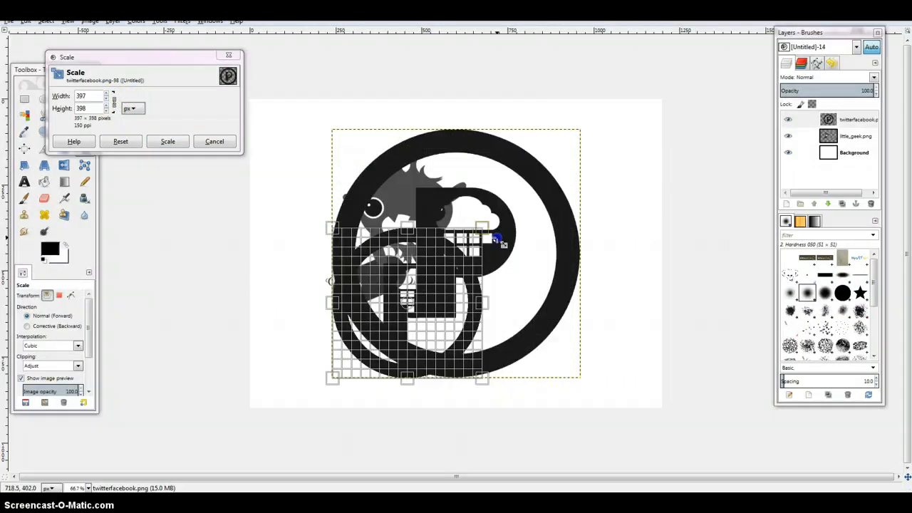
- Scale the P logo to 290×290 and move it to the character's lower right
click(167, 141)
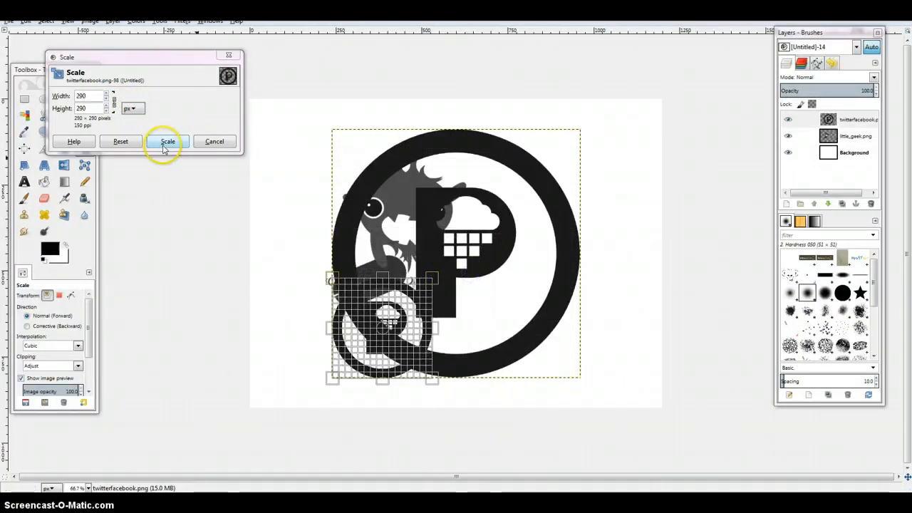
click(167, 141)
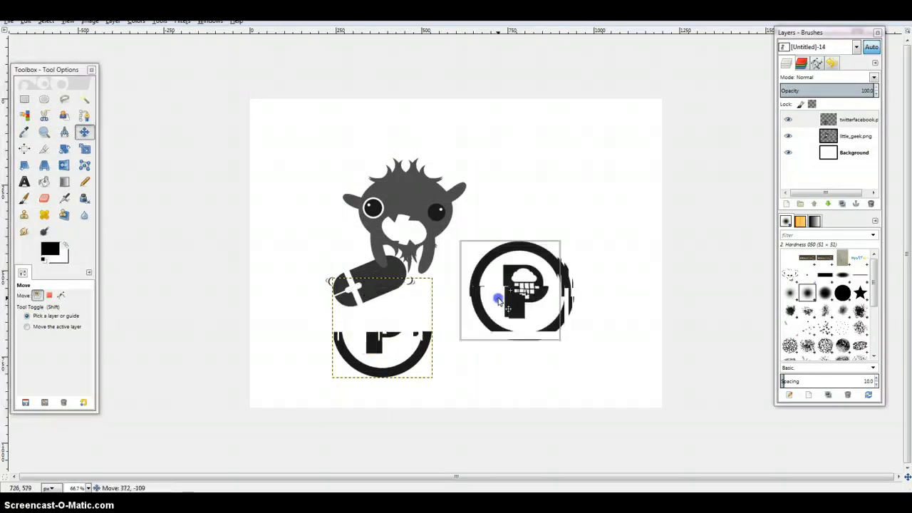
drag(499, 299, 530, 313)
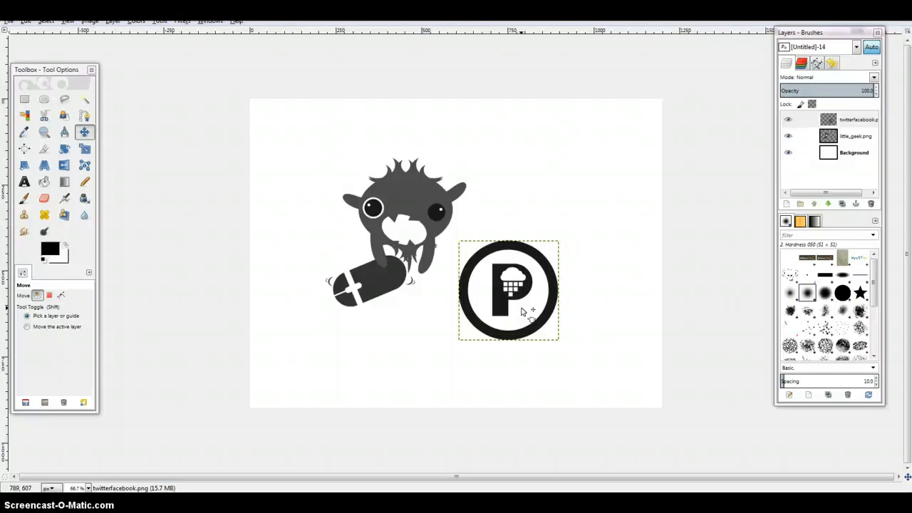
- Merge the P logo layer down into the little_geek layer
click(787, 119)
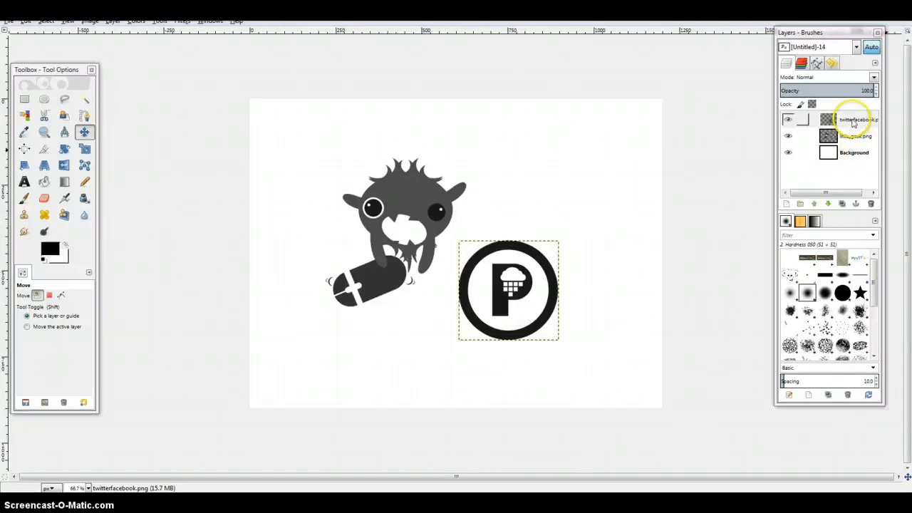
click(851, 119)
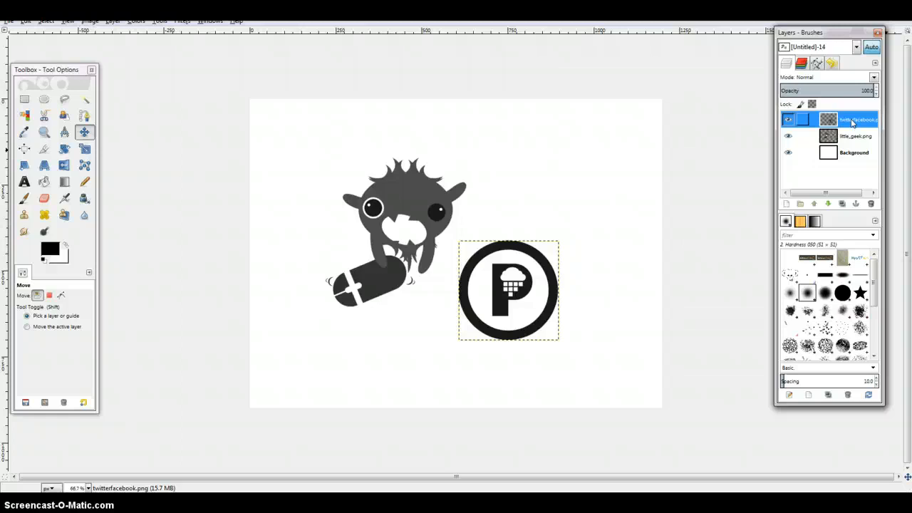
right_click(851, 121)
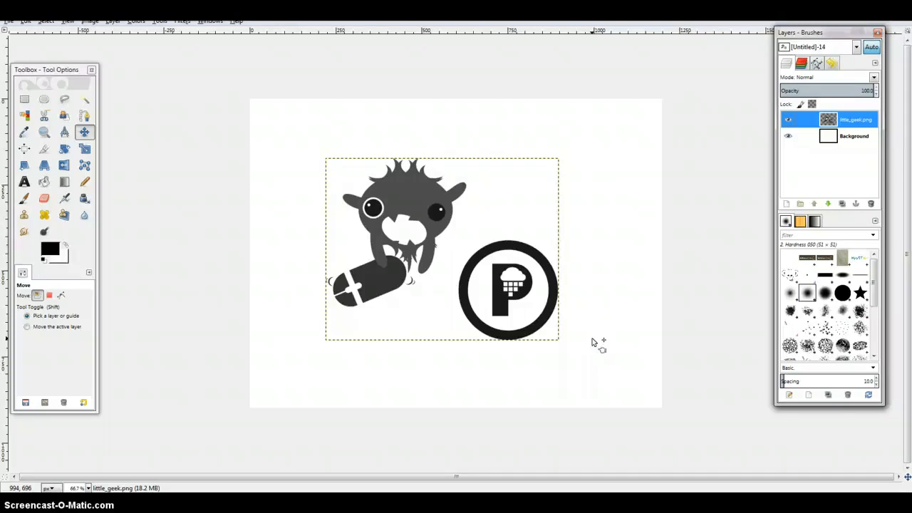
mouse_move(669, 334)
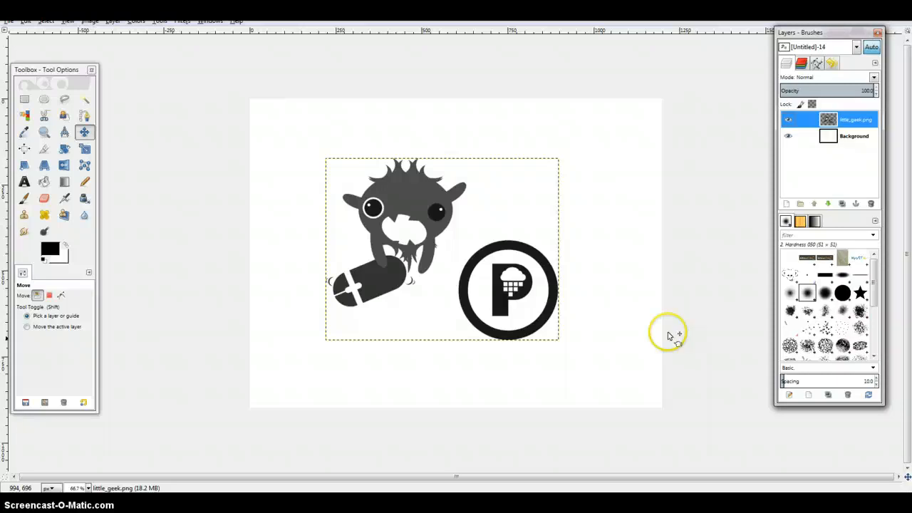
mouse_move(184, 30)
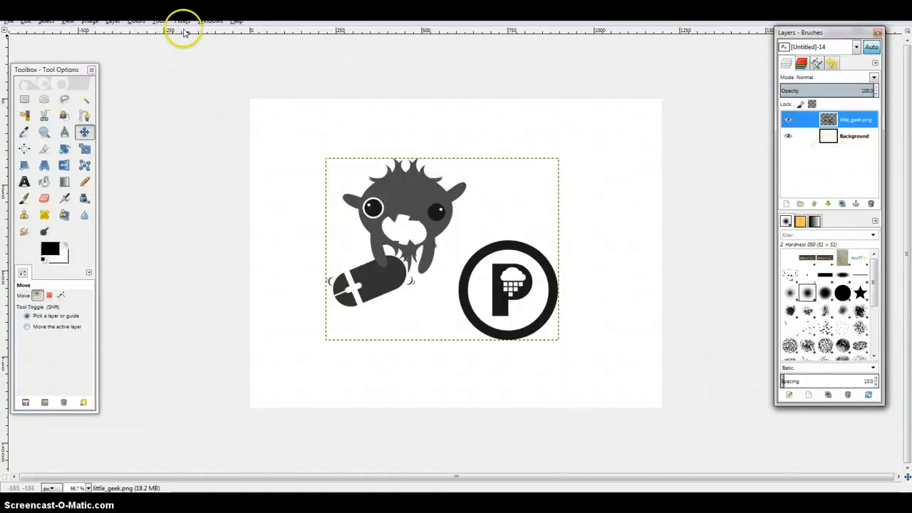
- Apply Drop Shadow with default offsets and blur, then select the little_geek.png layer
click(181, 20)
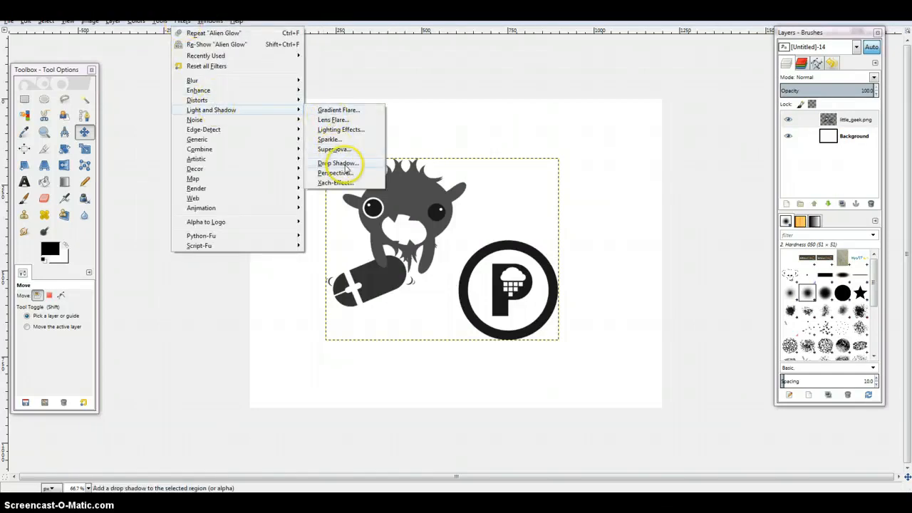
click(338, 163)
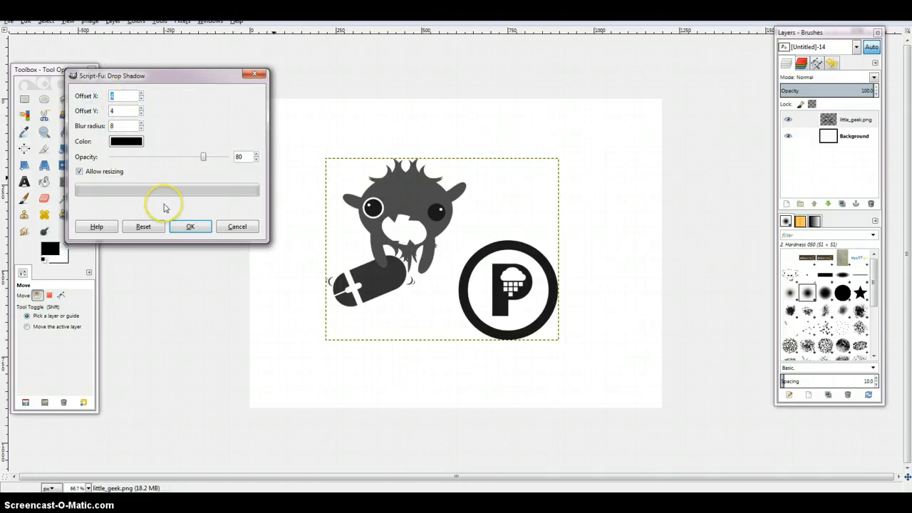
mouse_move(135, 158)
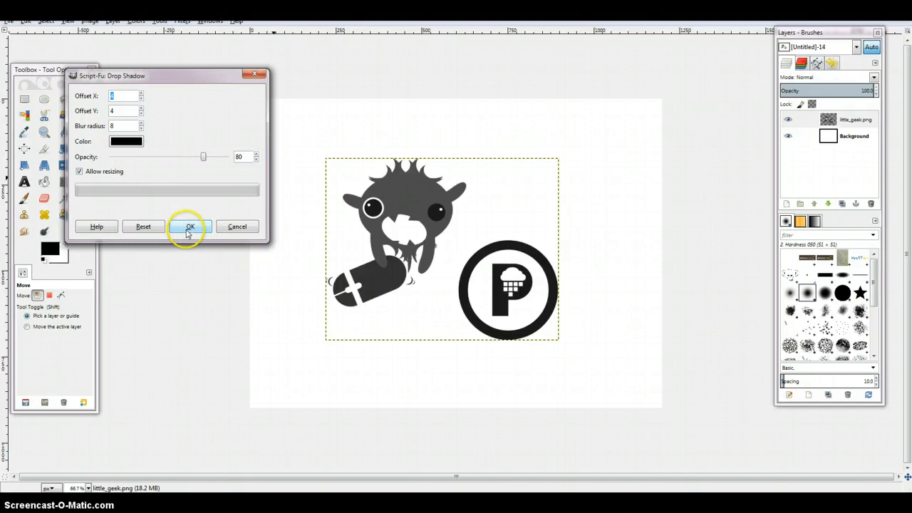
click(191, 227)
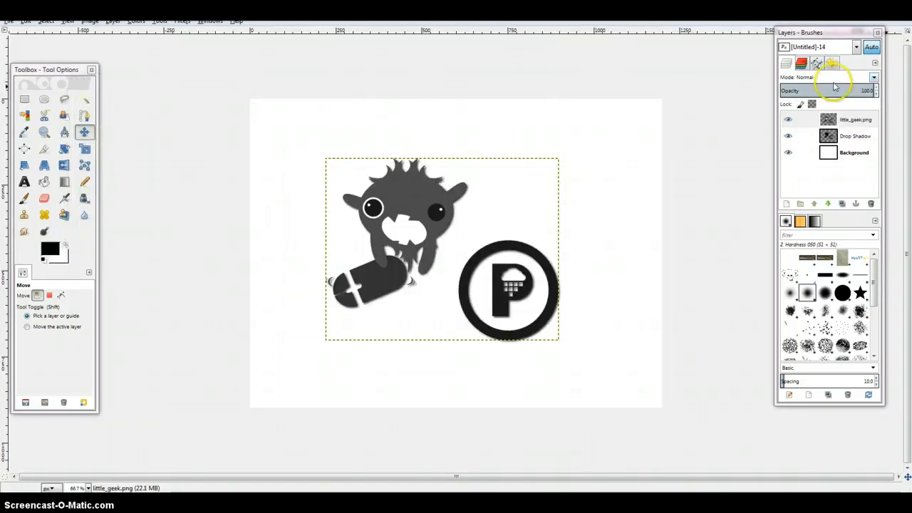
click(855, 120)
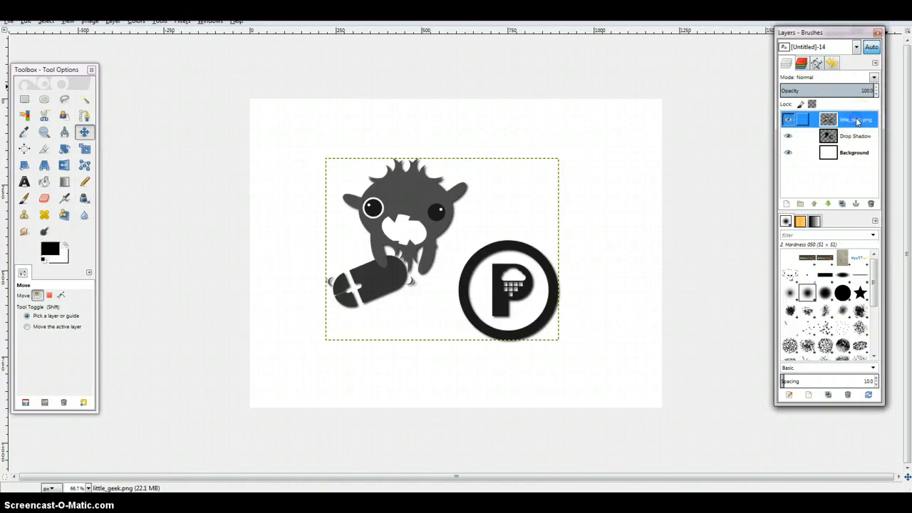
- Merge the little_geek.png layer down into the Drop Shadow layer
right_click(855, 119)
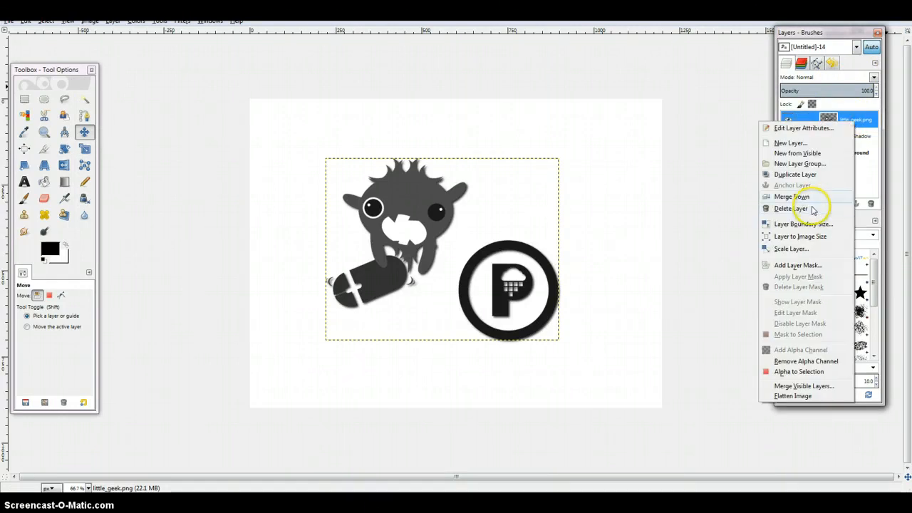
click(792, 196)
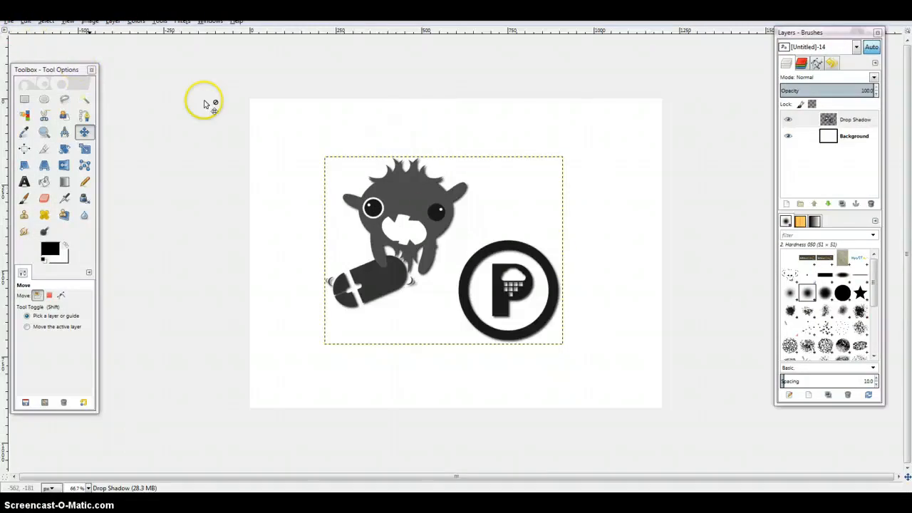
- Run Filters > Alpha to Logo > Alien Glow with a yellow glow colour
click(855, 119)
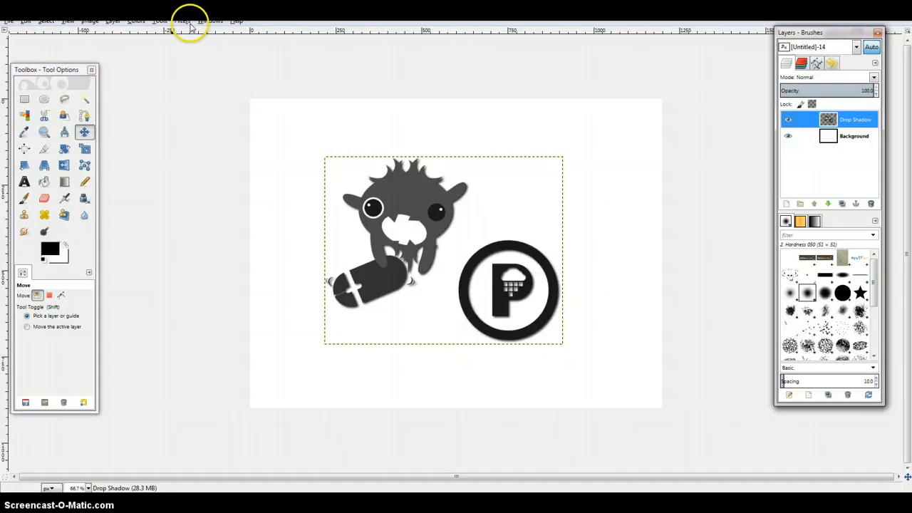
click(182, 20)
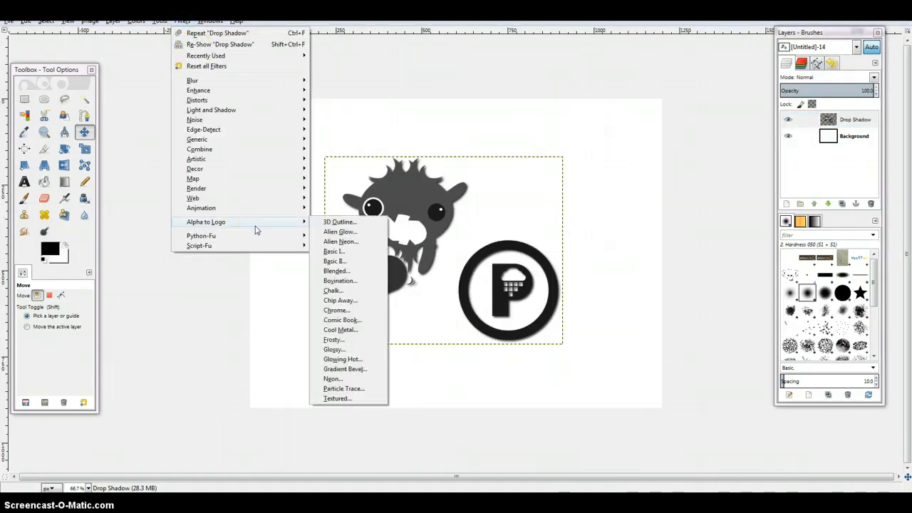
click(340, 231)
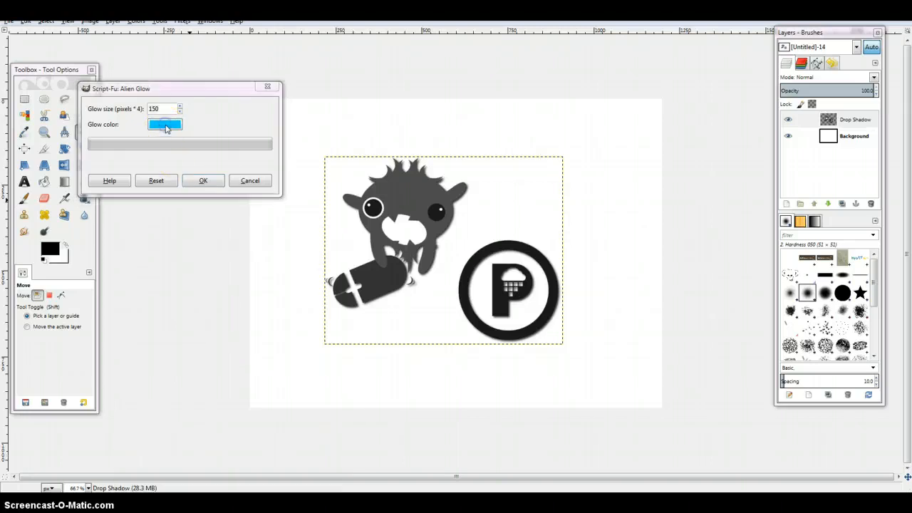
click(164, 124)
text(ffcc00)
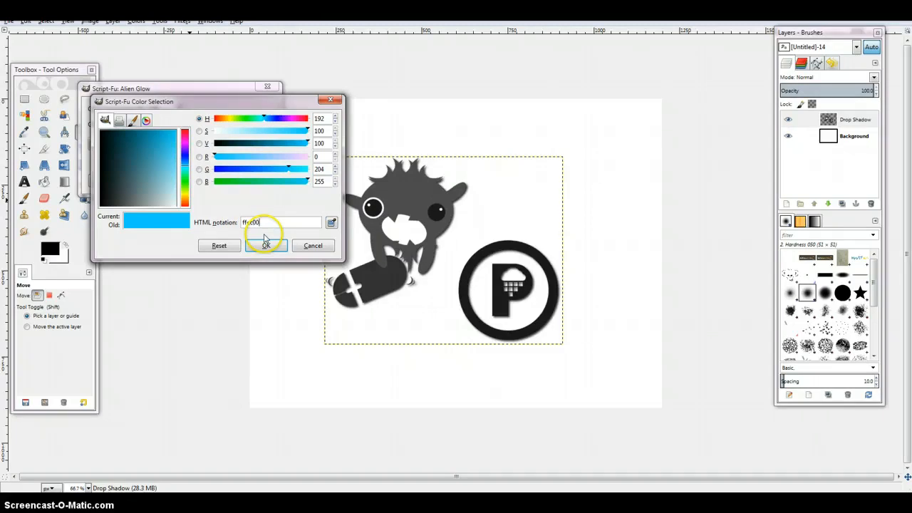
click(264, 245)
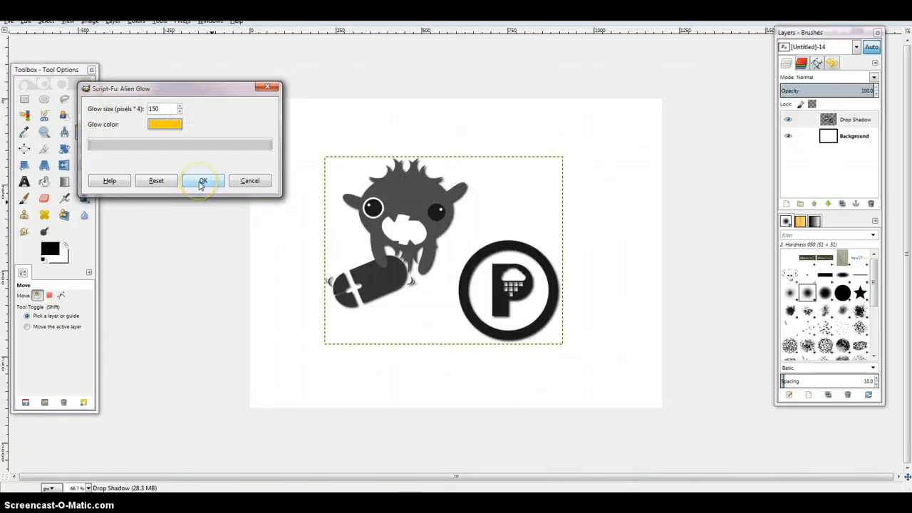
click(203, 180)
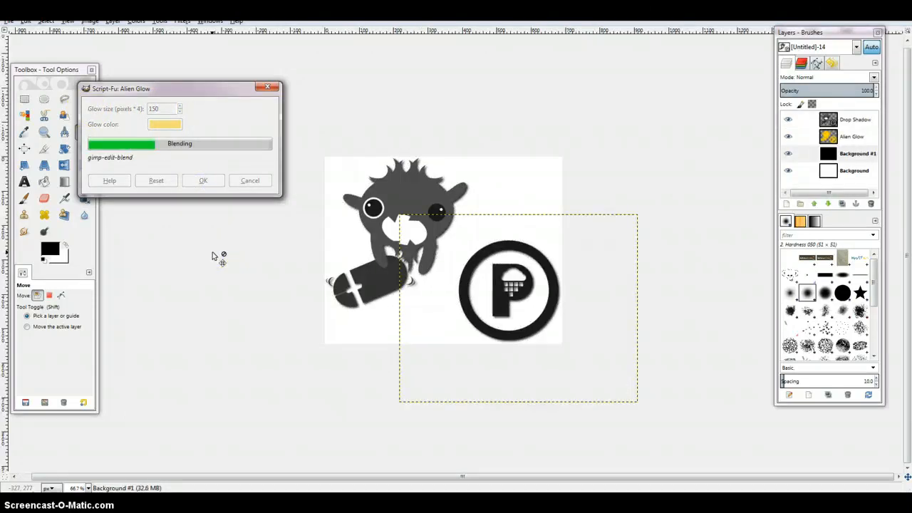
- Undo the glow and merge, leaving little_geek.png above an 80% Drop Shadow layer selected
click(203, 180)
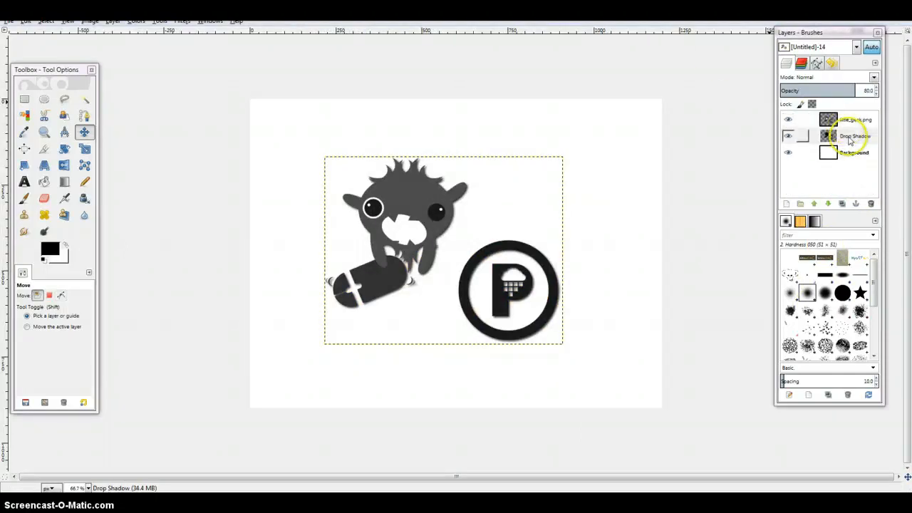
click(853, 136)
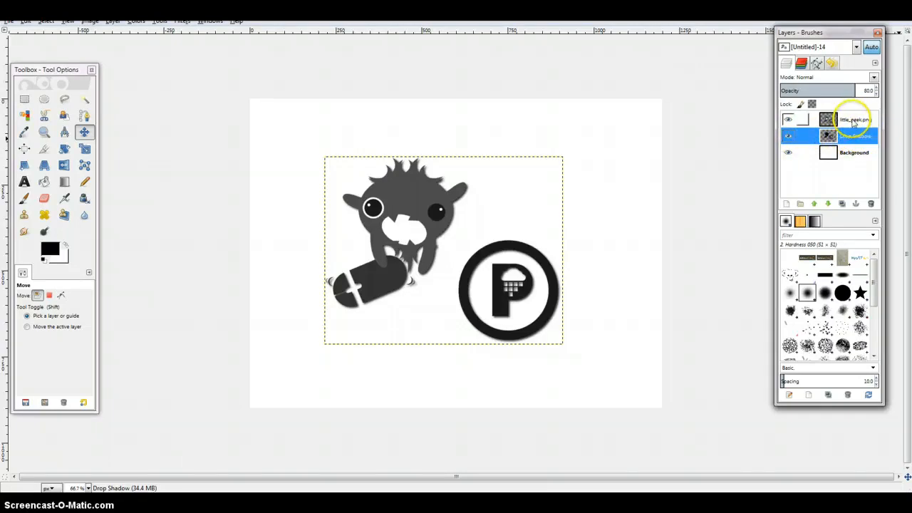
click(853, 135)
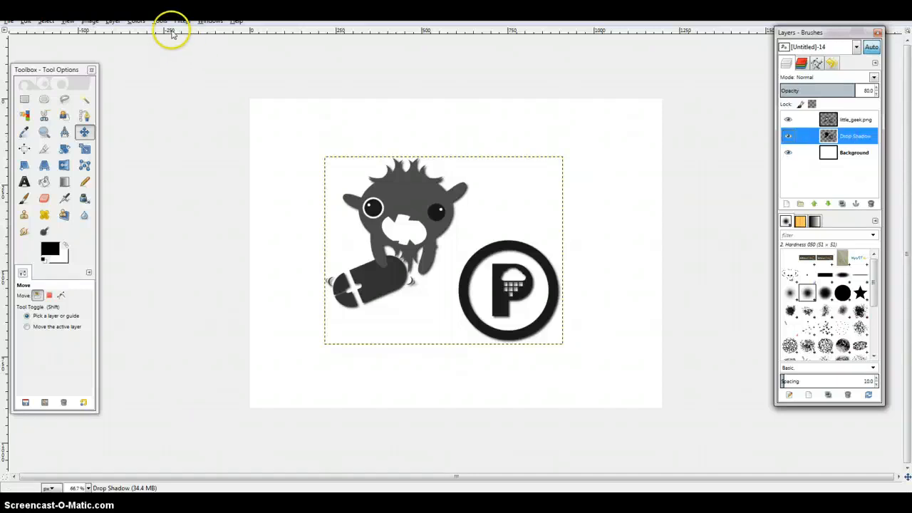
- Re-show Alien Glow and apply it with yellow colour and glow size 150
click(181, 20)
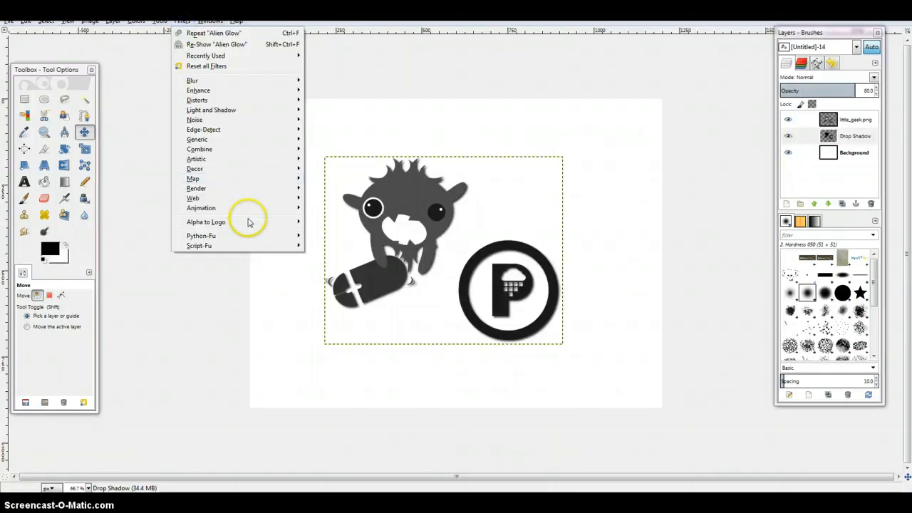
click(217, 44)
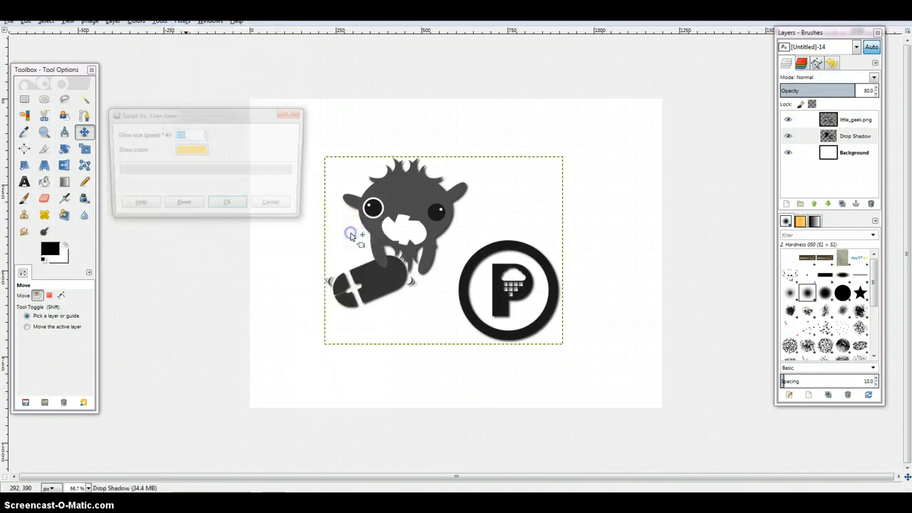
click(227, 205)
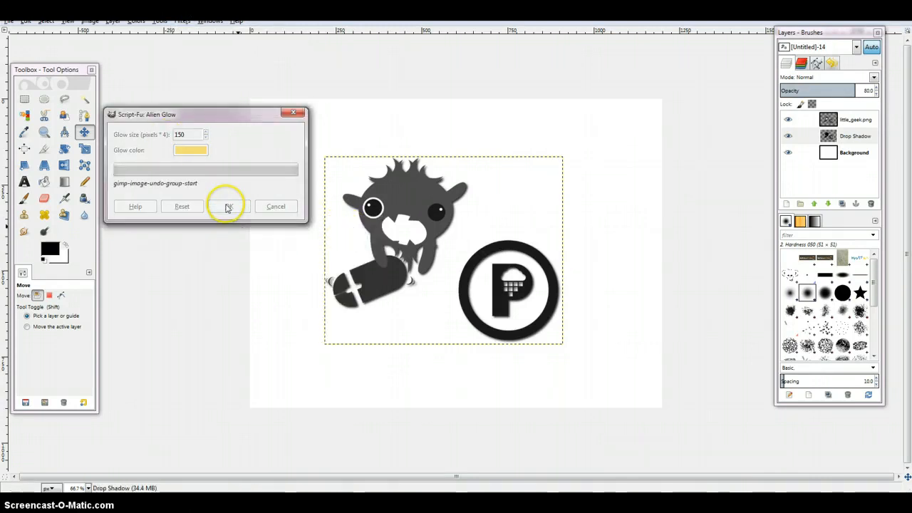
click(228, 206)
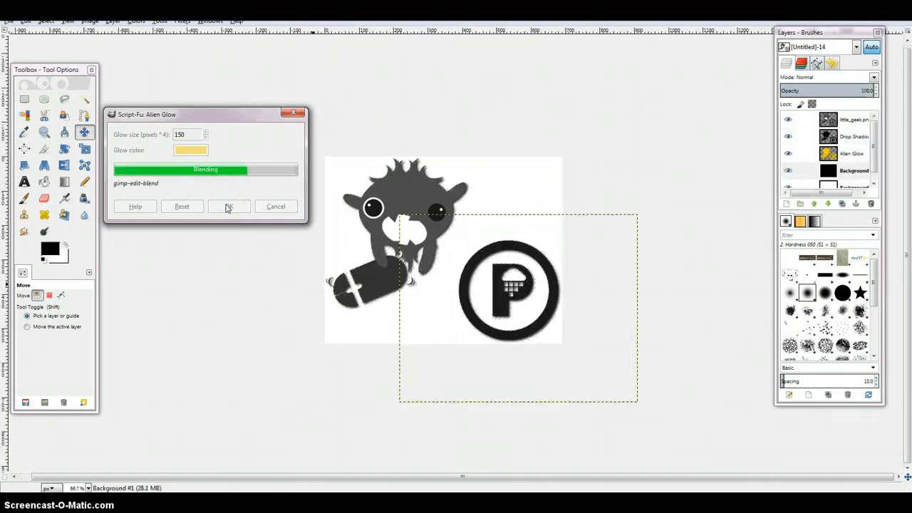
click(229, 206)
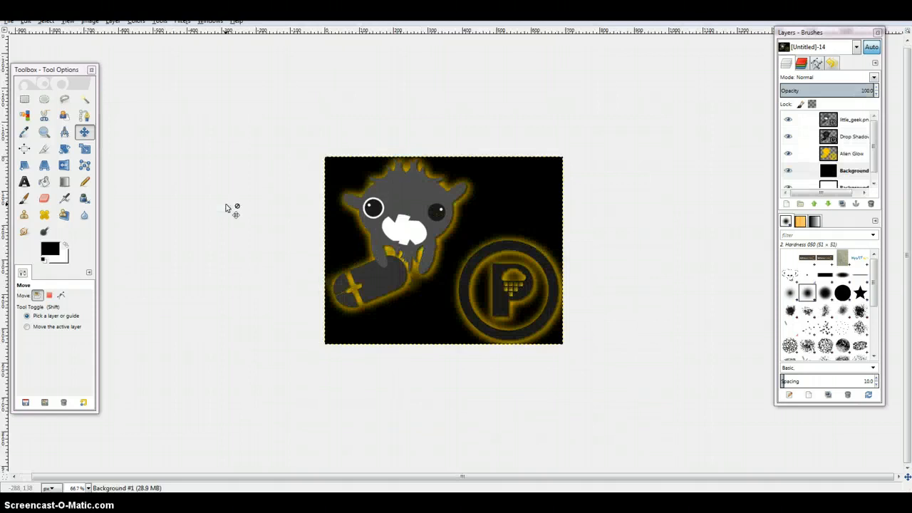